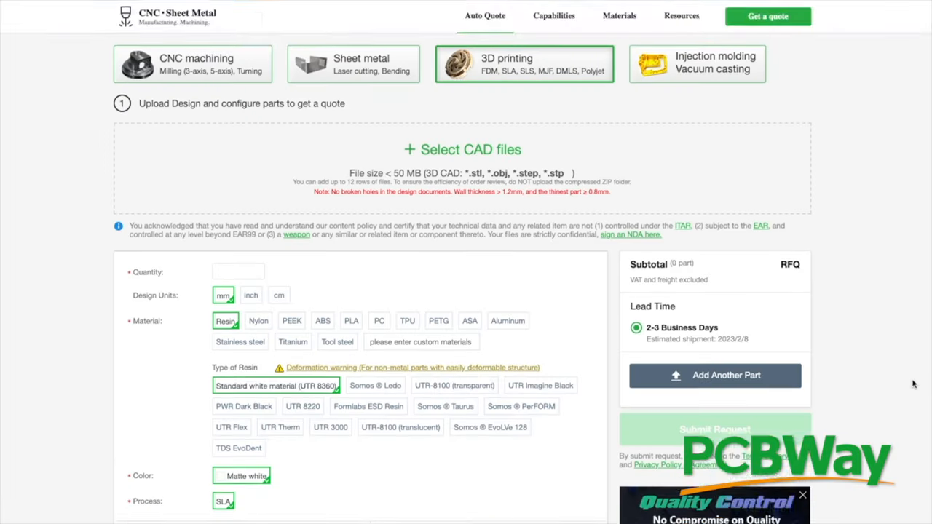
Scroll down the PCBWay 3D printing quote page toward the community projects.
{"action": "scroll", "scroll_direction": "down", "scroll_amount": 3}
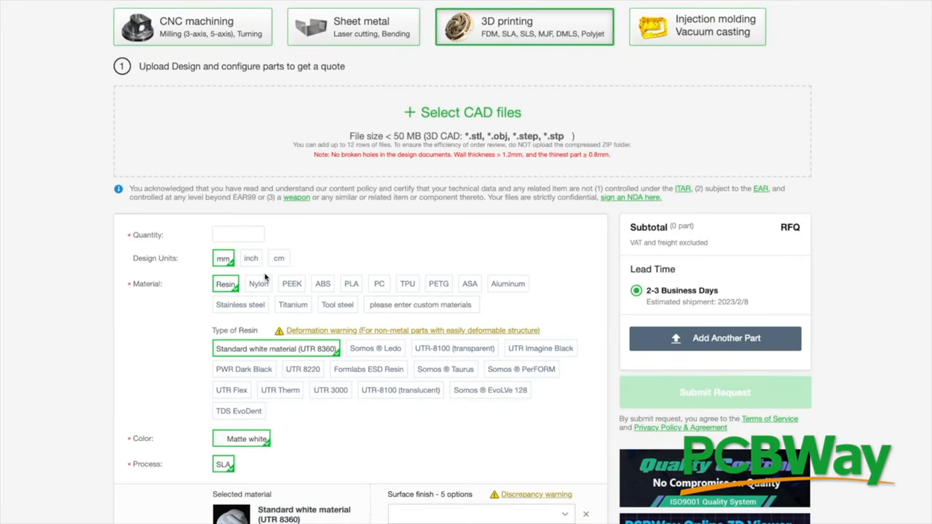
{"action": "mouse_move", "coordinate": [397, 284]}
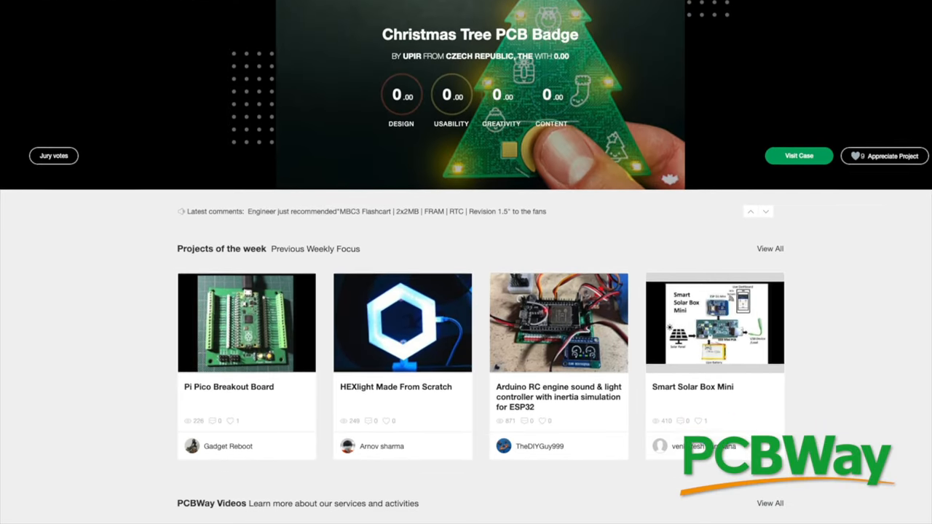
{"action": "scroll", "scroll_direction": "down", "scroll_amount": 3}
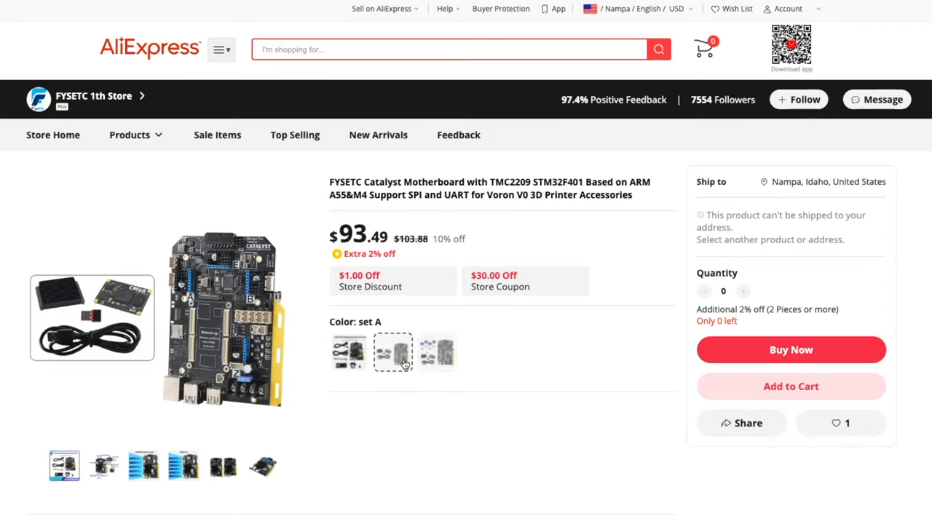
Compare the set A bundle, then select set B with stepper drivers at $103.77.
{"action": "left_click", "coordinate": [437, 351]}
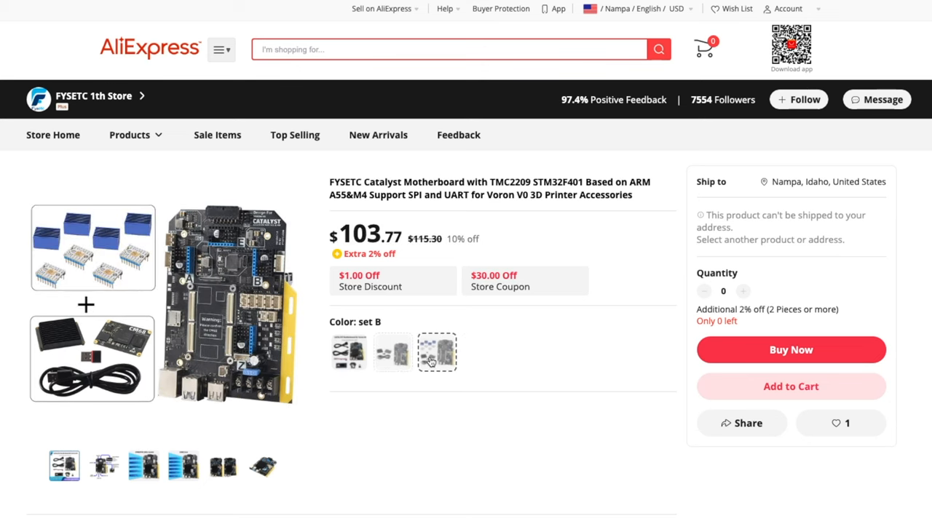
{"action": "left_click", "coordinate": [348, 352]}
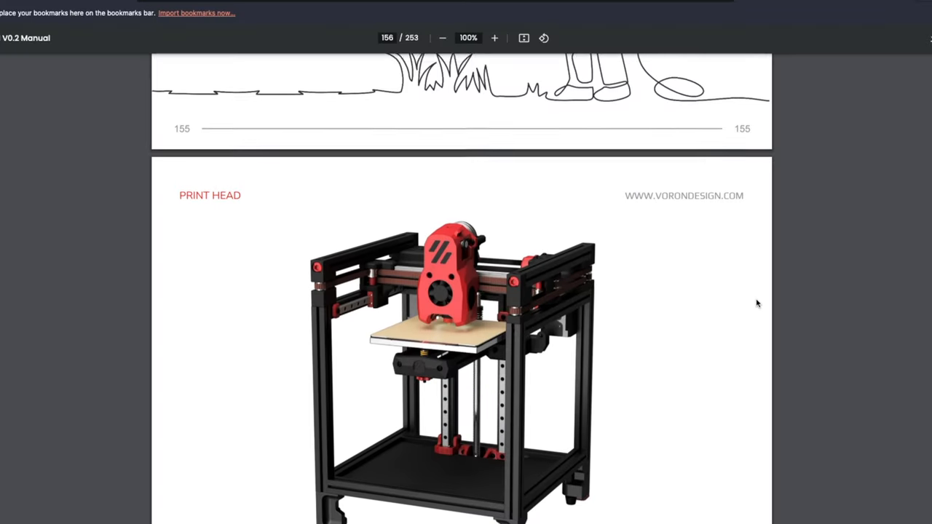
Scroll the Voron V0.2 manual PDF to the Print Head section on page 156.
{"action": "scroll", "scroll_direction": "down", "scroll_amount": 3}
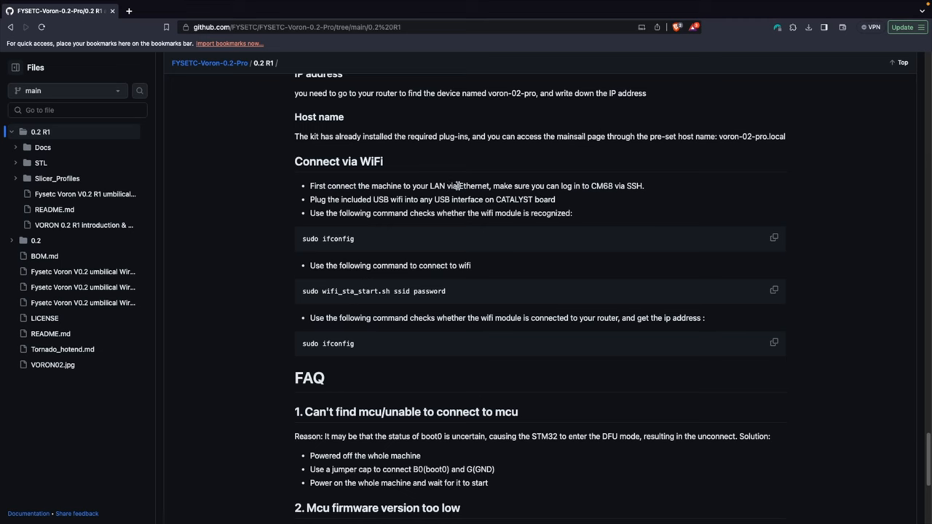
{"action": "mouse_move", "coordinate": [612, 186]}
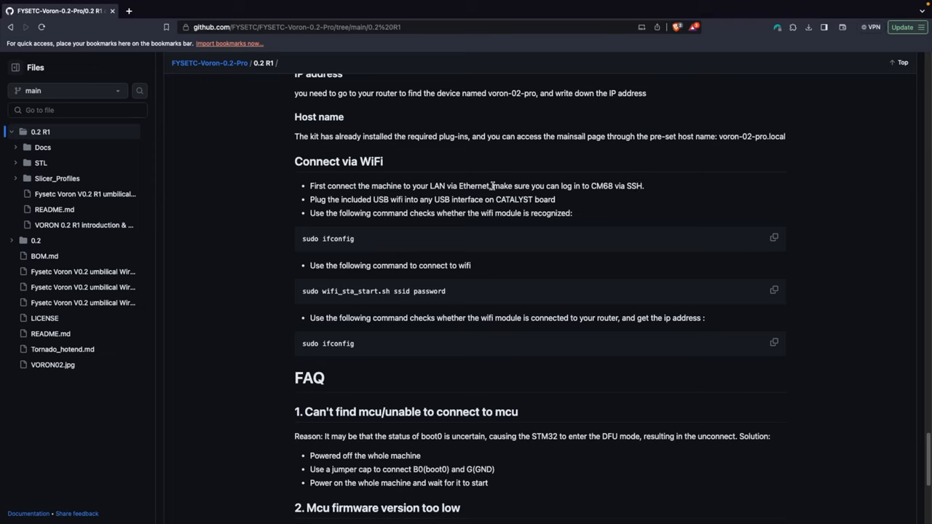
Select 'make sure you can log in to CM68 via SSH' in the README.
{"action": "left_click_drag", "start_coordinate": [493, 186], "coordinate": [641, 185]}
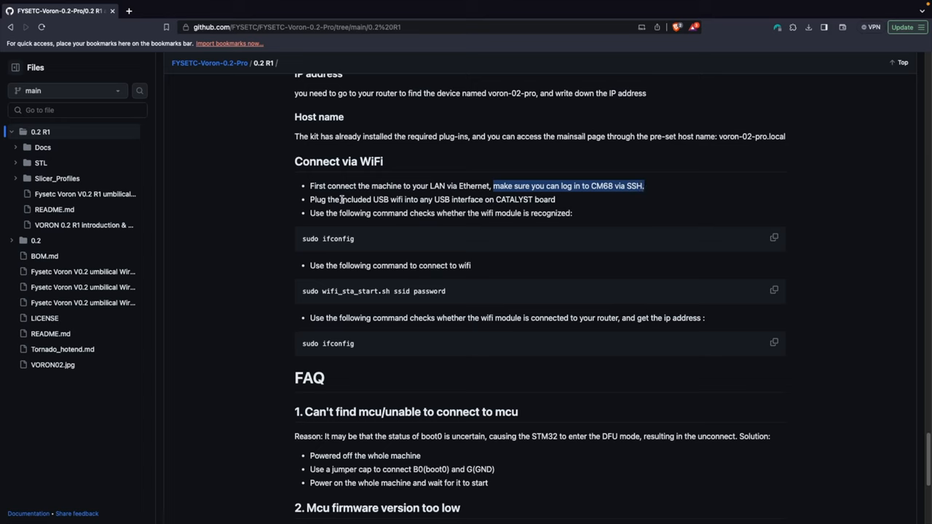
{"action": "mouse_move", "coordinate": [445, 369]}
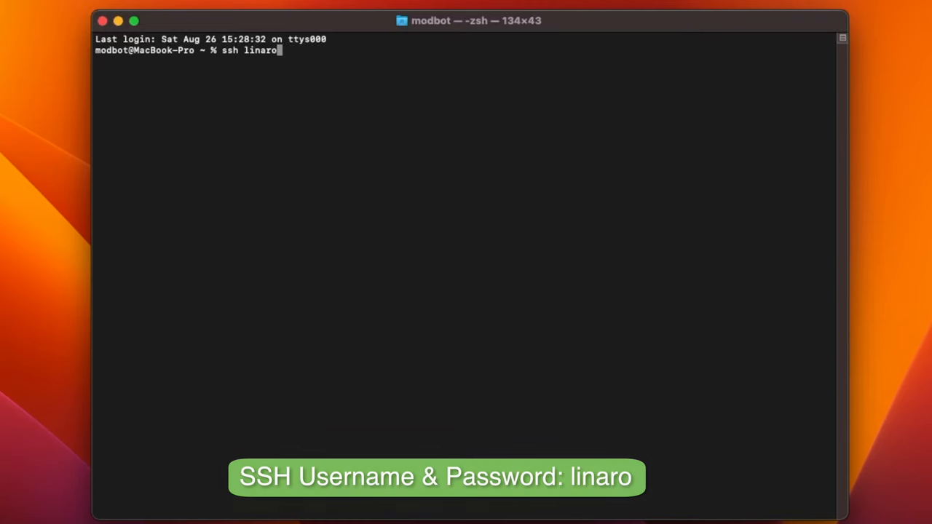
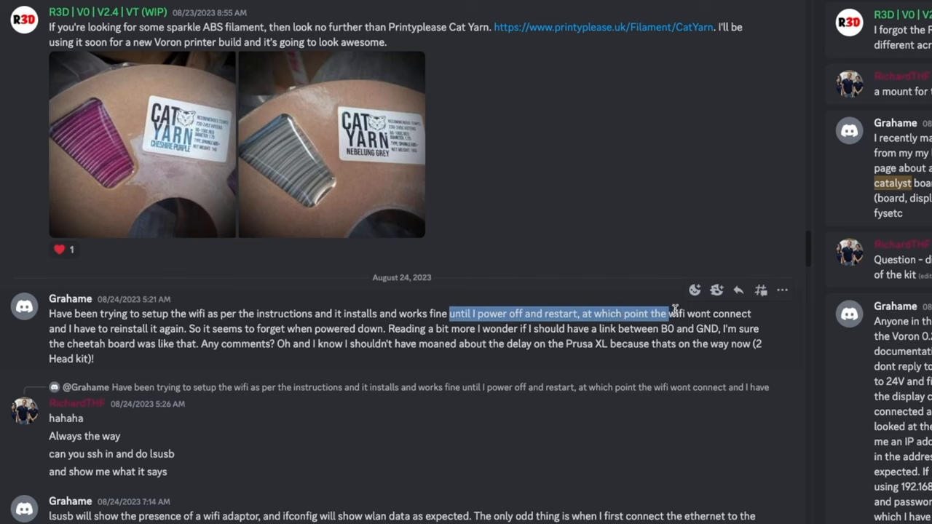
Highlight the Wi-Fi complaint and scroll #catalyst to the interfaces-file wlan0 fix.
{"action": "left_click_drag", "start_coordinate": [666, 313], "coordinate": [753, 313]}
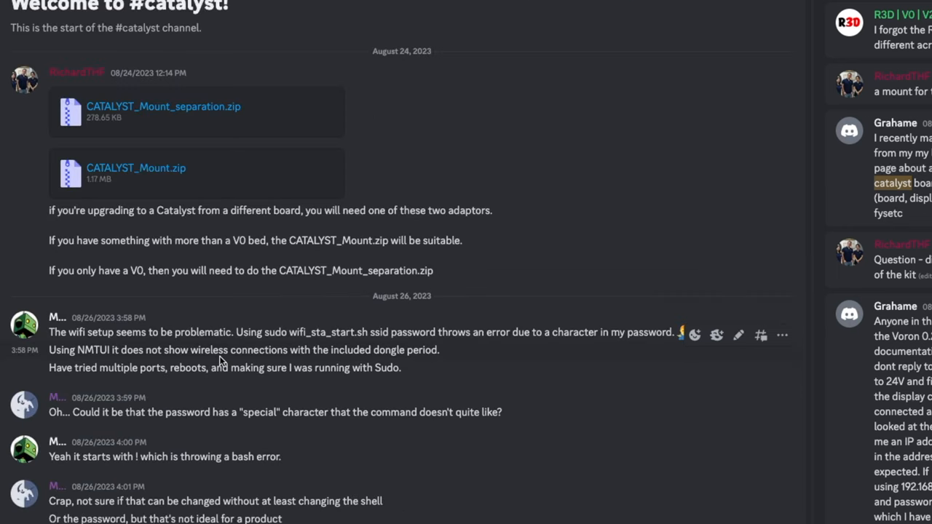
{"action": "scroll", "scroll_direction": "down", "scroll_amount": 3}
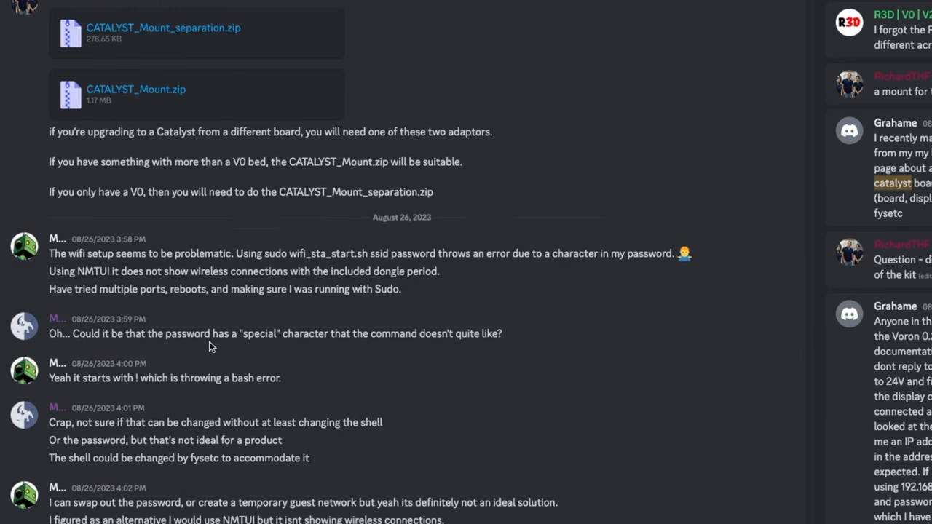
{"action": "scroll", "scroll_direction": "down", "scroll_amount": 3}
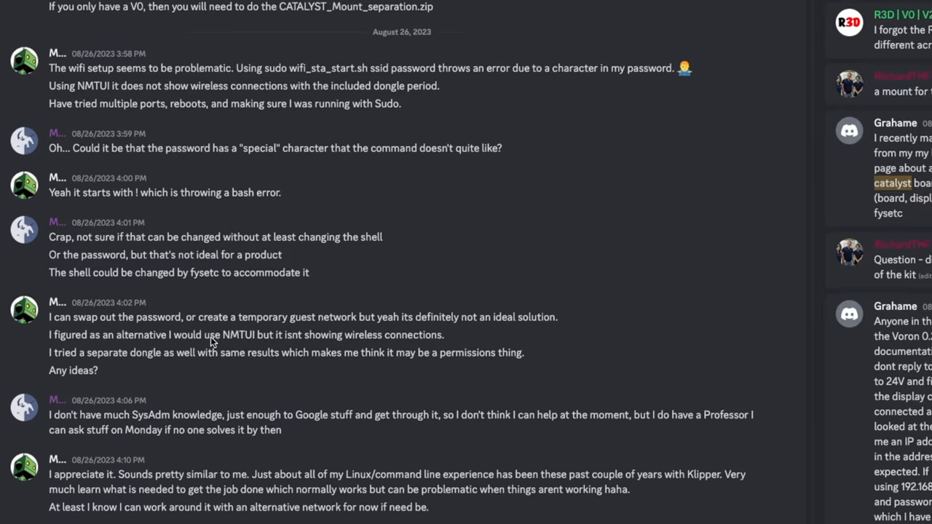
{"action": "scroll", "scroll_direction": "down", "scroll_amount": 3}
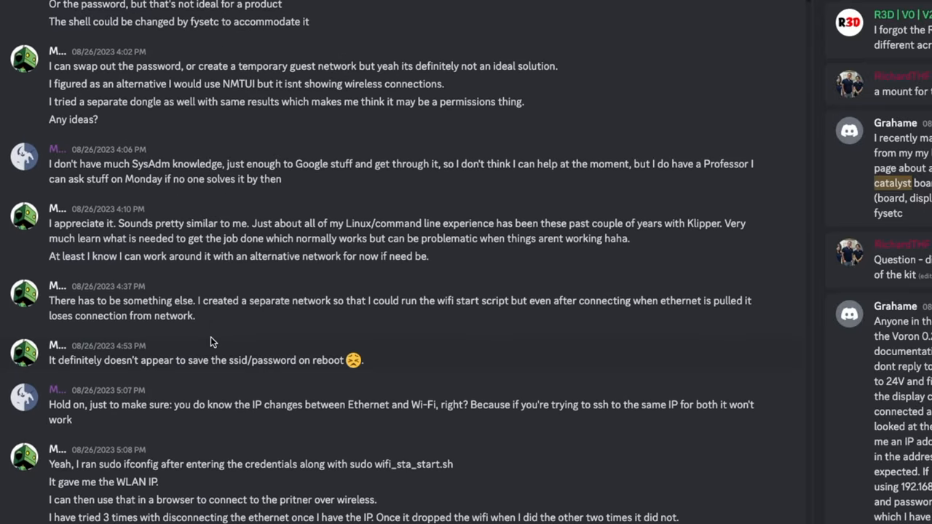
{"action": "scroll", "scroll_direction": "down", "scroll_amount": 3}
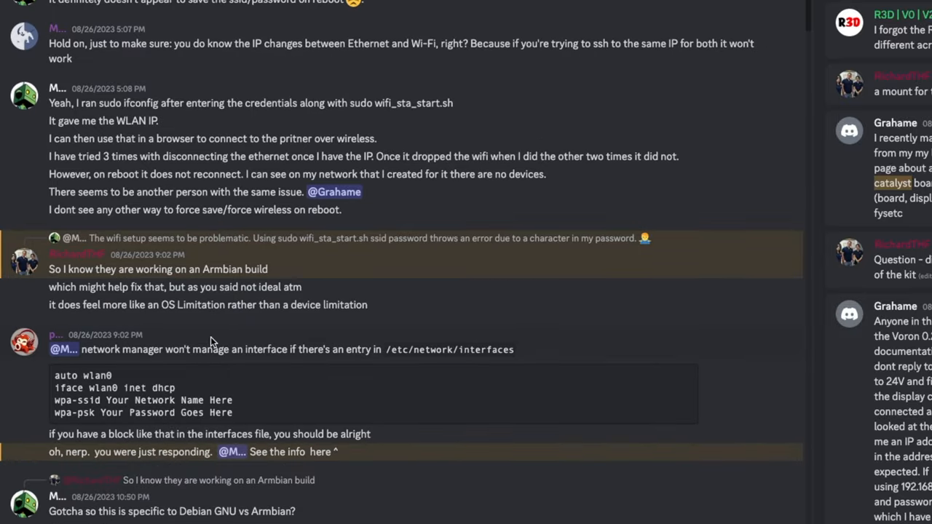
{"action": "scroll", "scroll_direction": "down", "scroll_amount": 3}
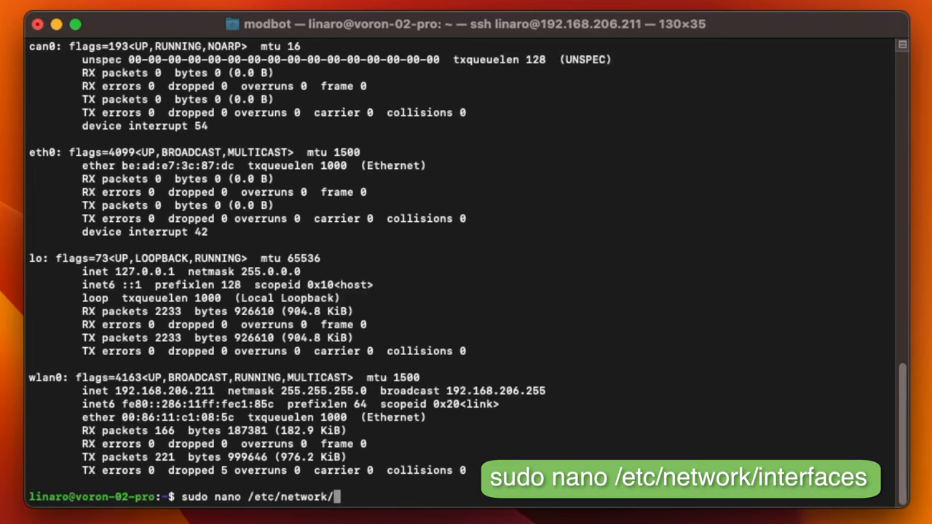
Run sudo nano /etc/network/interfaces to edit the network config file.
{"action": "type", "text": "interface"}
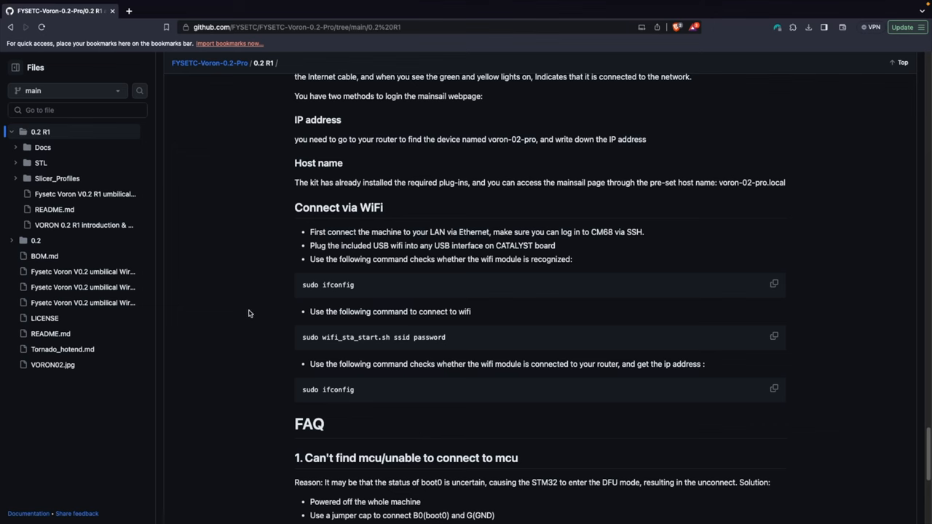
Highlight the 'sudo wifi_sta_start.sh ssid password' command in Connect via WiFi.
{"action": "double_click", "coordinate": [310, 337]}
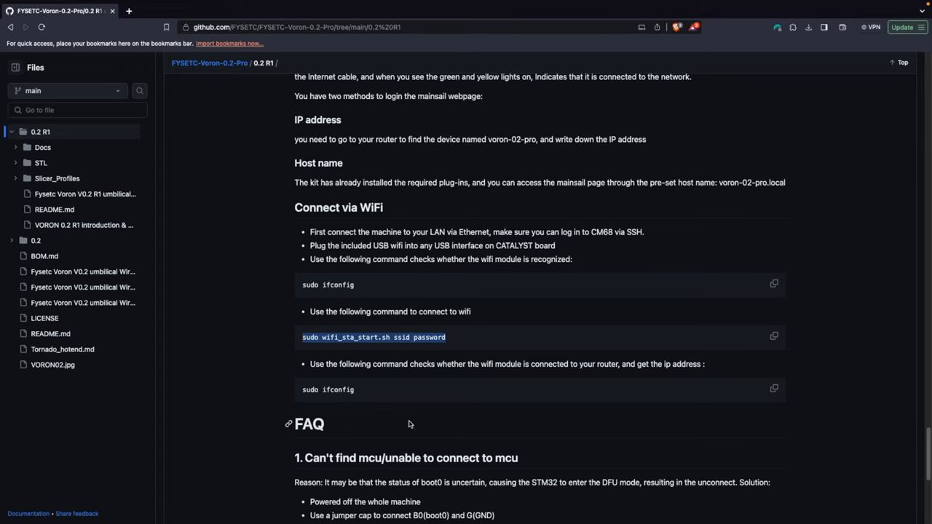
{"action": "mouse_move", "coordinate": [406, 427]}
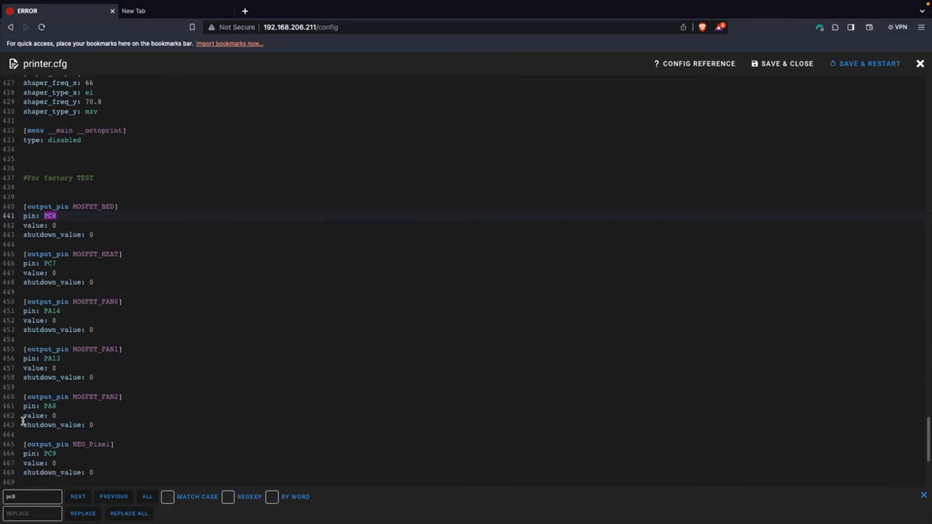
Scroll printer.cfg past pin PC8 through the stepper_x, stepper_y and stepper_z sections.
{"action": "scroll", "scroll_direction": "down", "scroll_amount": 3}
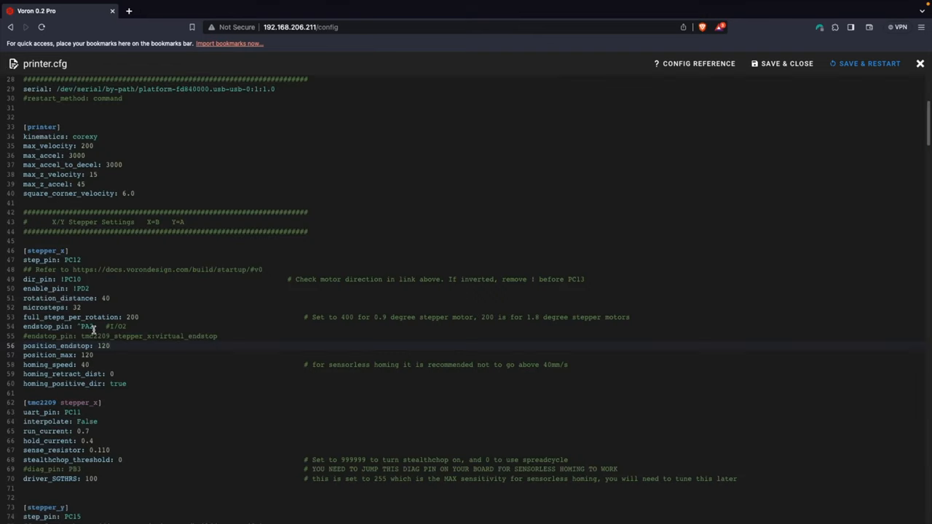
{"action": "scroll", "scroll_direction": "down", "scroll_amount": 3}
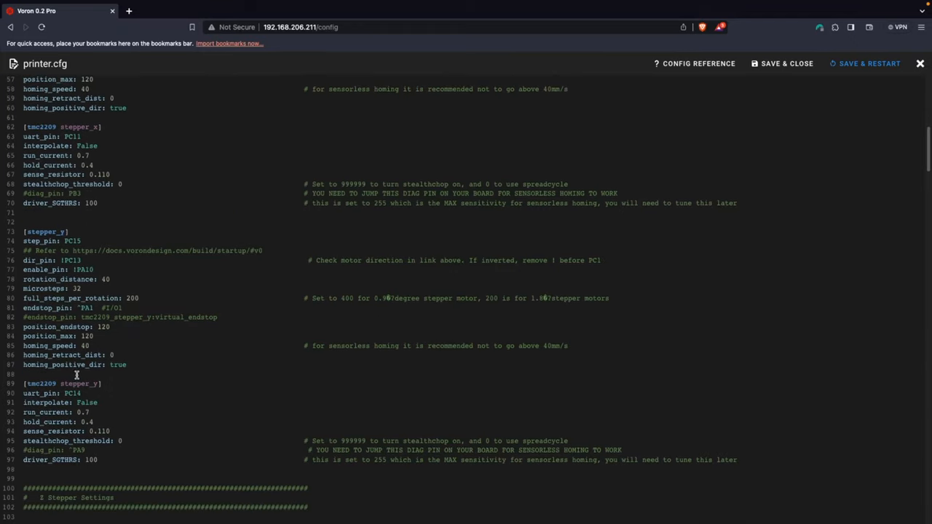
{"action": "scroll", "scroll_direction": "down", "scroll_amount": 3}
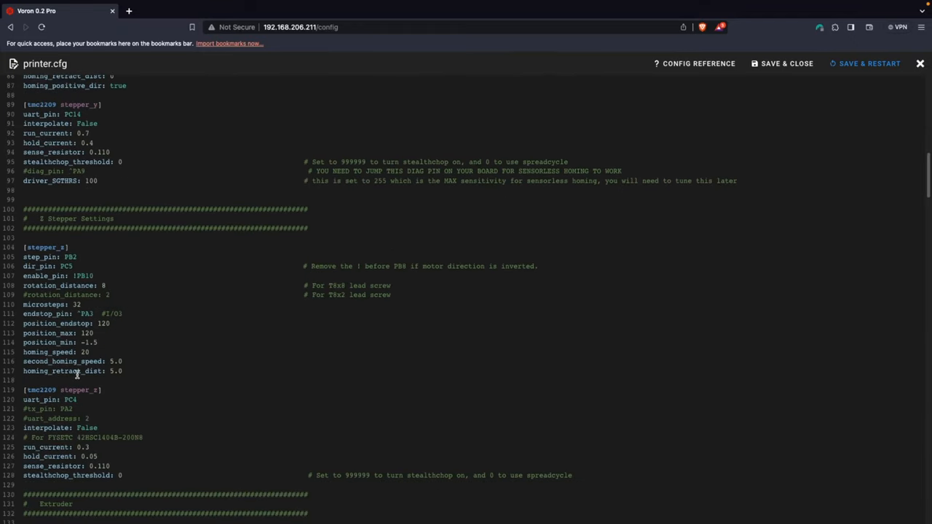
{"action": "scroll", "scroll_direction": "down", "scroll_amount": 3}
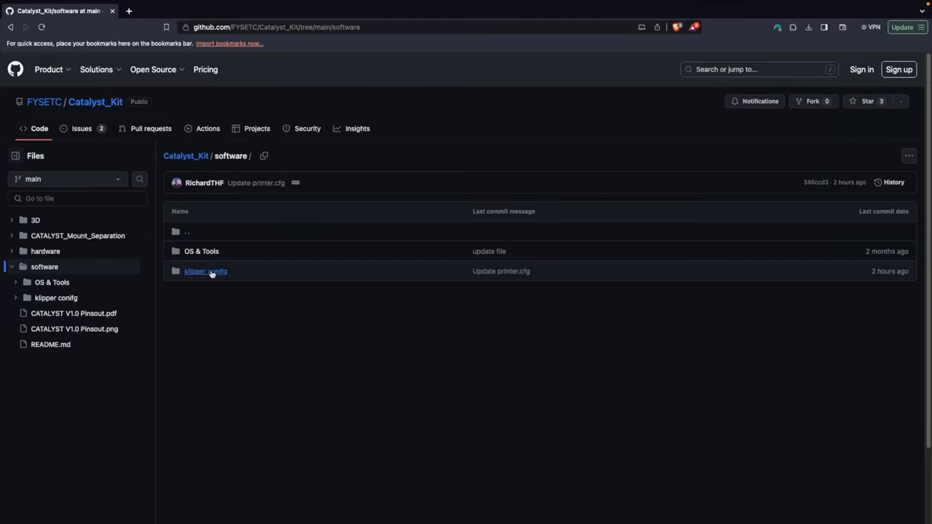
Read the Catalyst Kit printer.cfg from [mcu] and [printer] down to the Z stepper settings.
{"action": "left_click", "coordinate": [204, 270]}
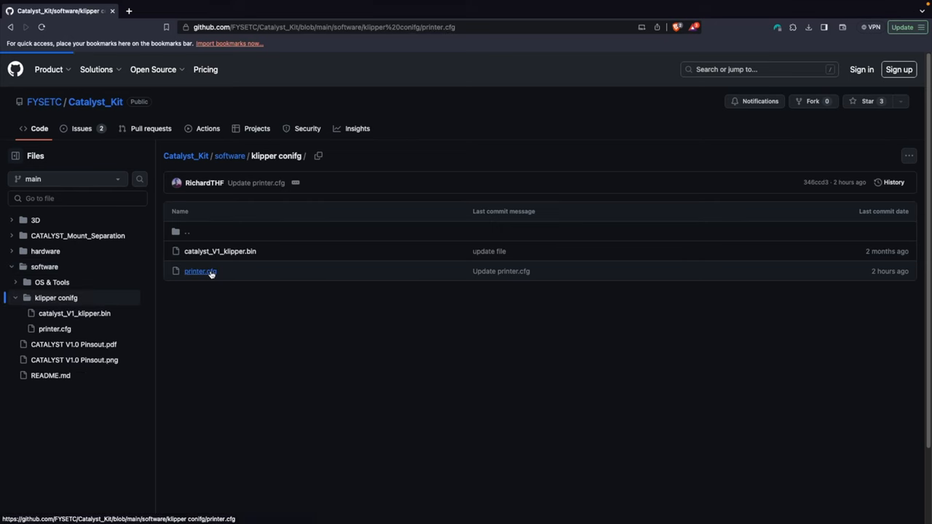
{"action": "left_click", "coordinate": [200, 270]}
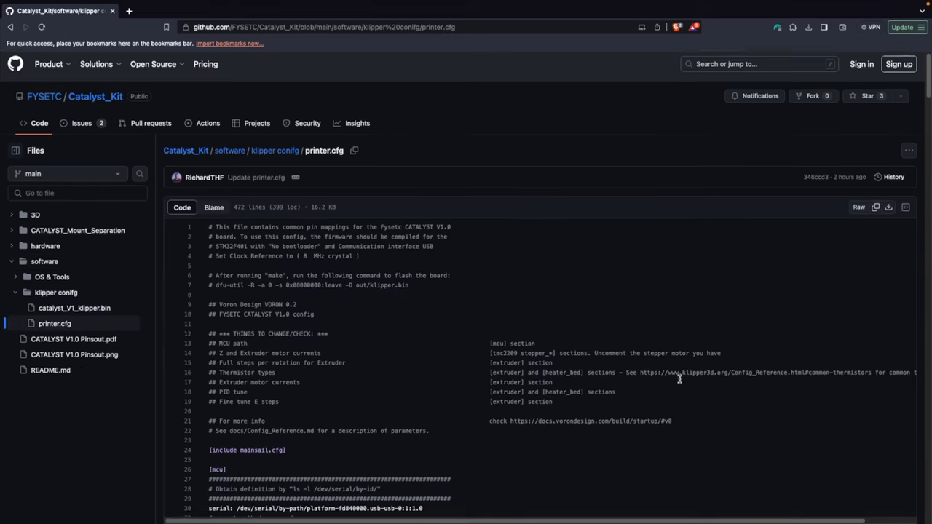
{"action": "scroll", "scroll_direction": "down", "scroll_amount": 3}
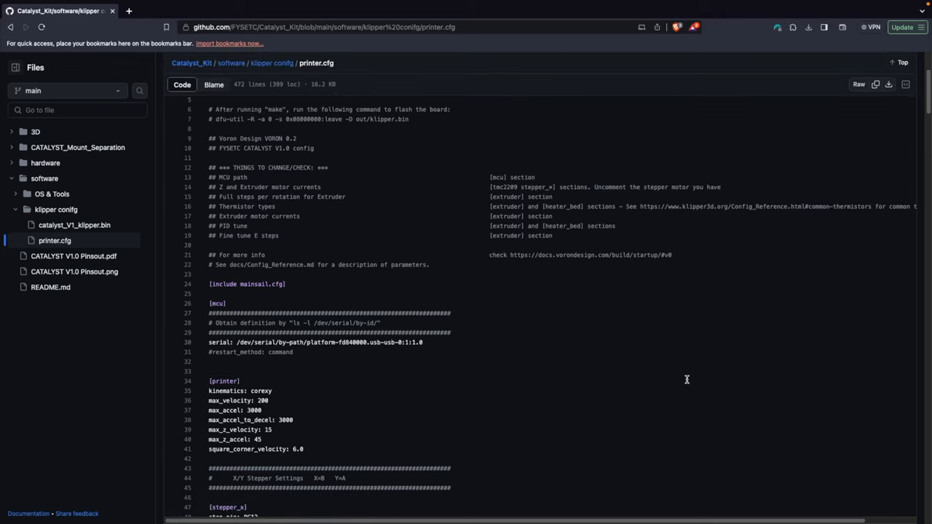
{"action": "scroll", "scroll_direction": "down", "scroll_amount": 3}
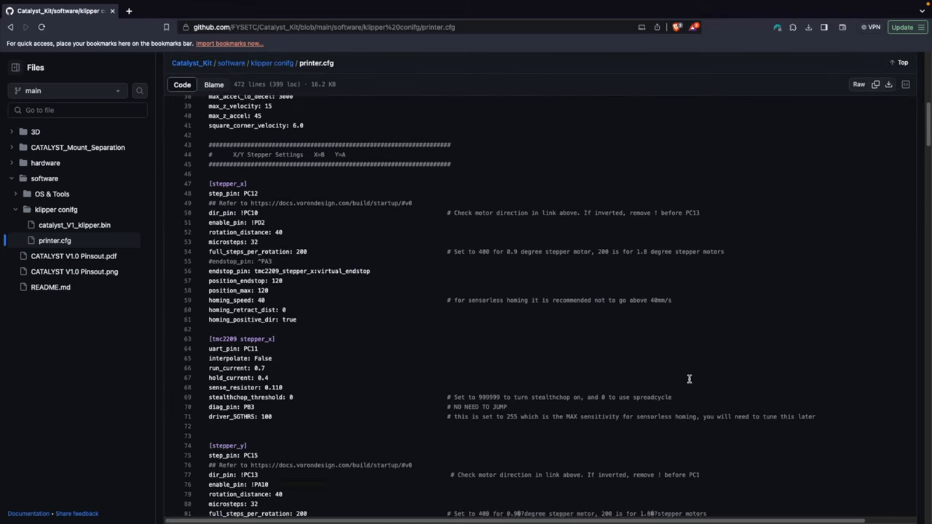
{"action": "scroll", "scroll_direction": "down", "scroll_amount": 3}
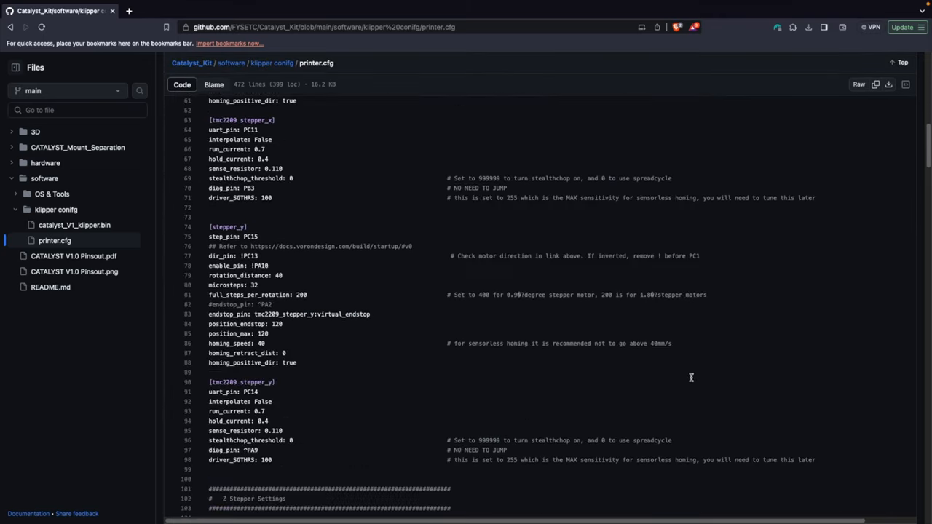
{"action": "scroll", "scroll_direction": "down", "scroll_amount": 3}
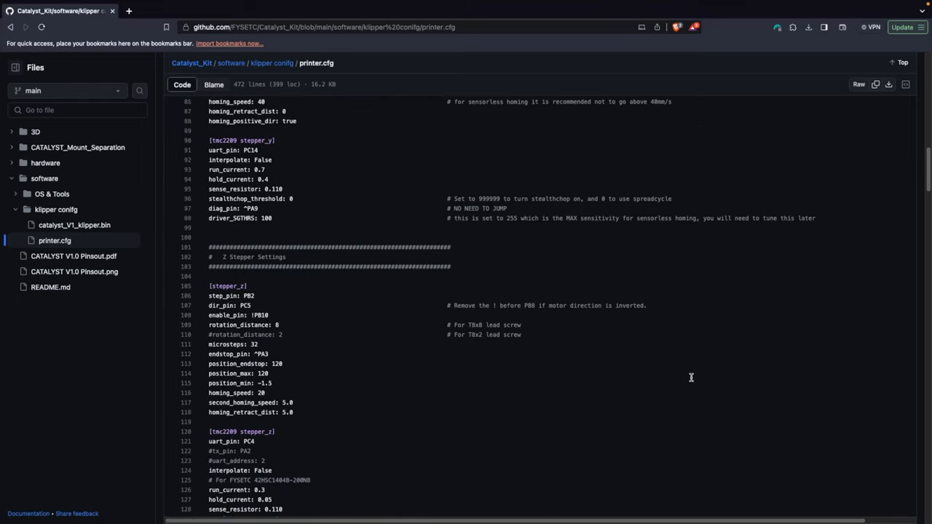
{"action": "left_click", "coordinate": [191, 62]}
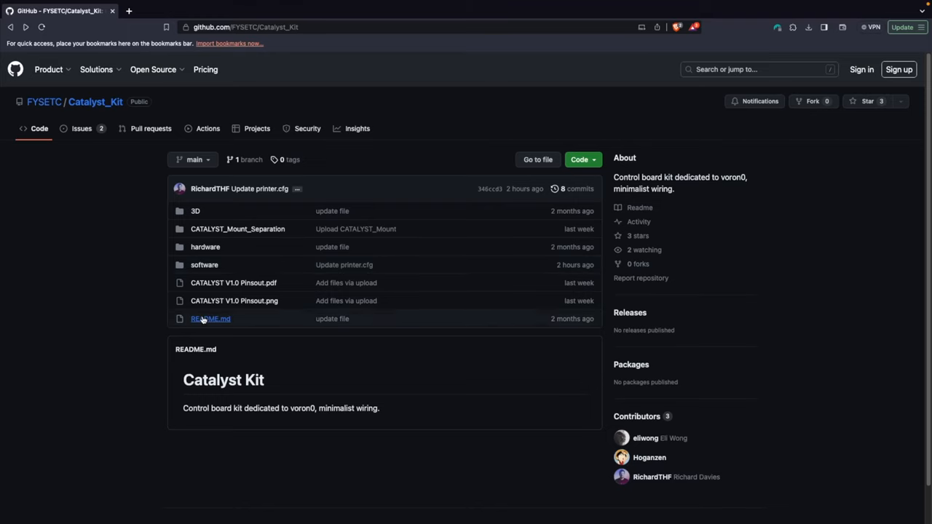
{"action": "mouse_move", "coordinate": [206, 246]}
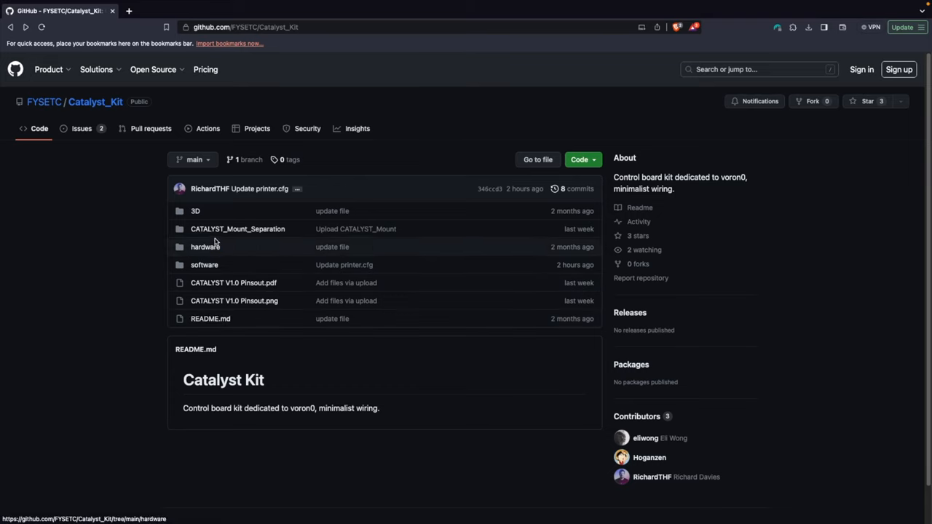
Browse into the Catalyst_Kit repository's hardware folder.
{"action": "left_click", "coordinate": [205, 247]}
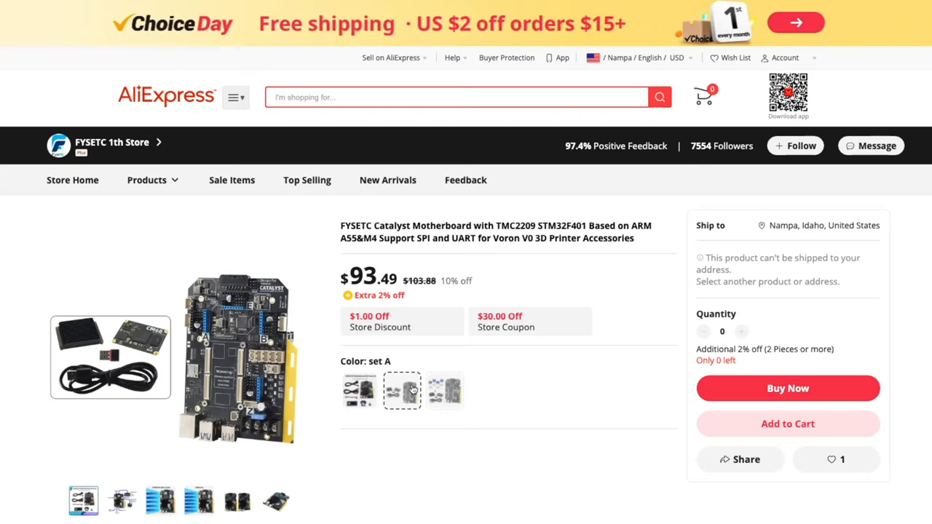
{"action": "mouse_move", "coordinate": [445, 396]}
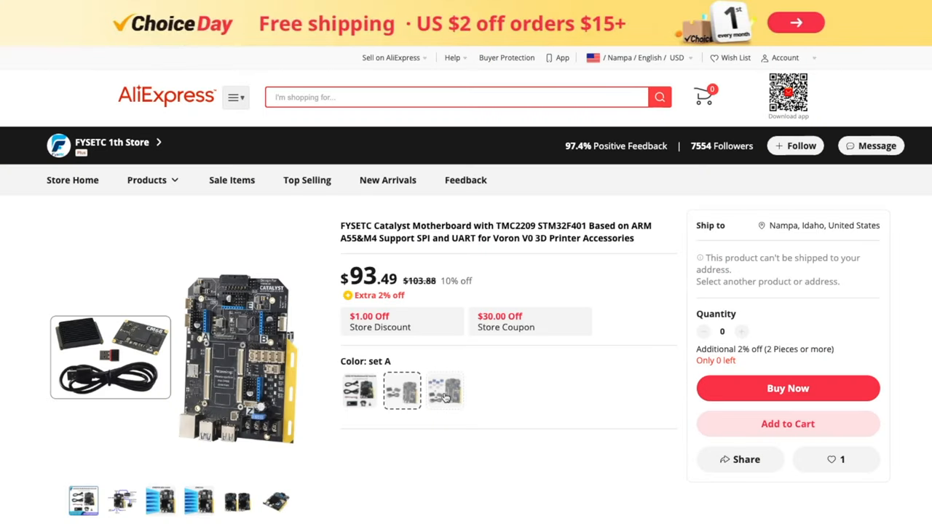
View the third bundle set option on the FYSETC Catalyst AliExpress listing.
{"action": "left_click", "coordinate": [358, 390]}
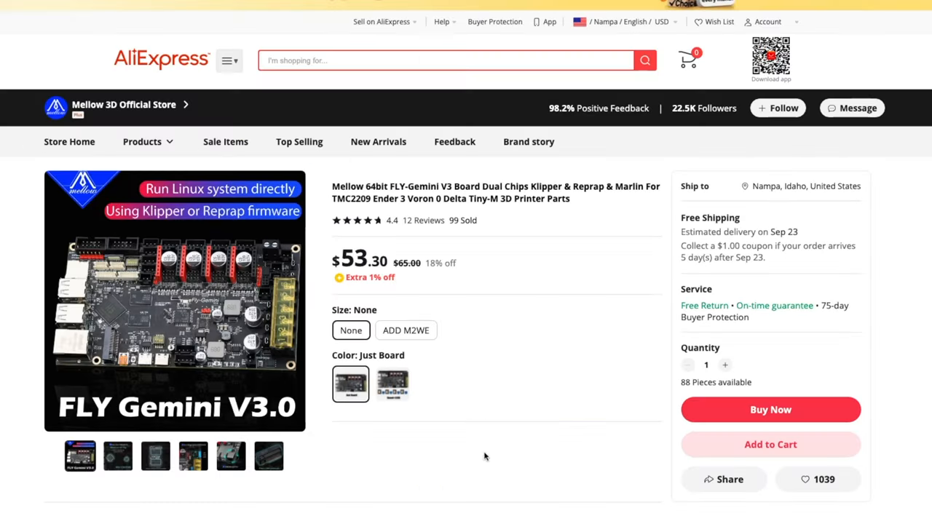
Show the Mellow 64bit FLY-Gemini V3 board listing at $53.30.
{"action": "left_click", "coordinate": [391, 383]}
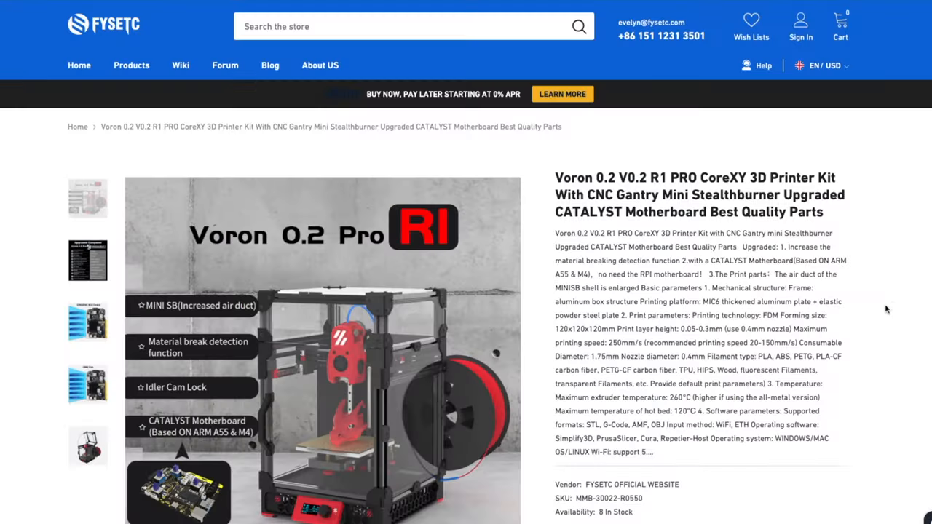
Scroll the Voron 0.2 R1 PRO kit page to its $465.00 price.
{"action": "scroll", "scroll_direction": "down", "scroll_amount": 3}
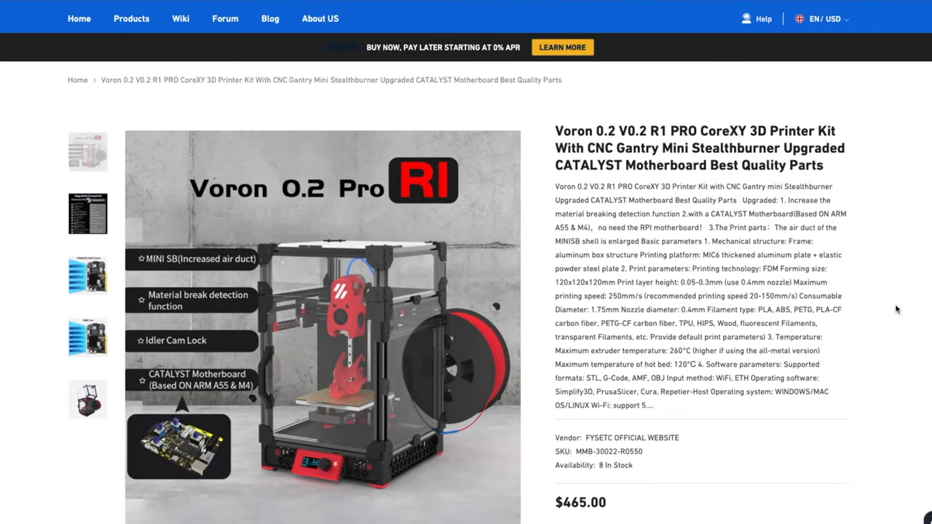